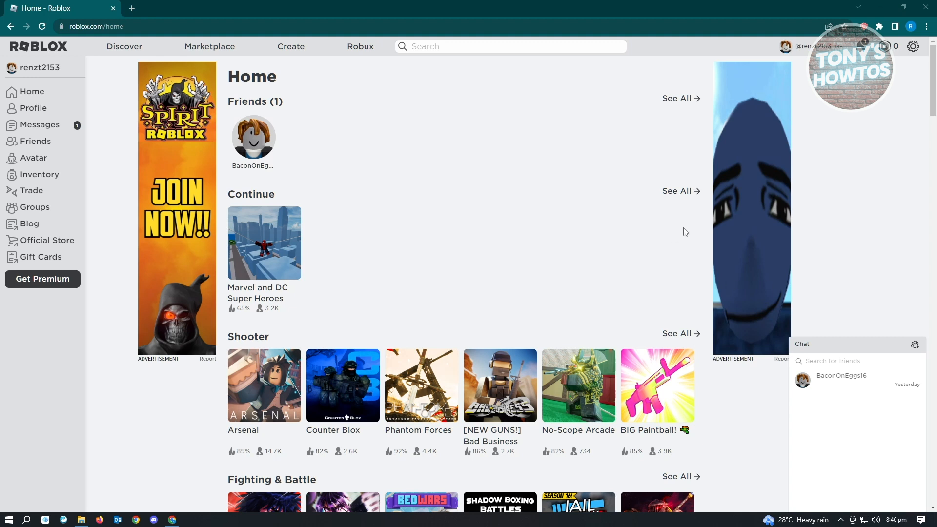
mouse_move(913, 46)
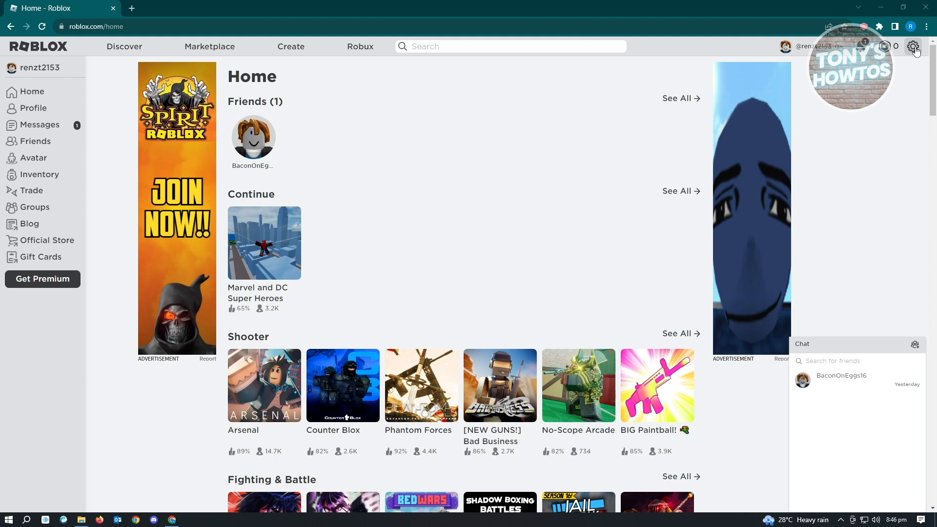
Step: Open account Settings from the gear menu at top right
click(913, 47)
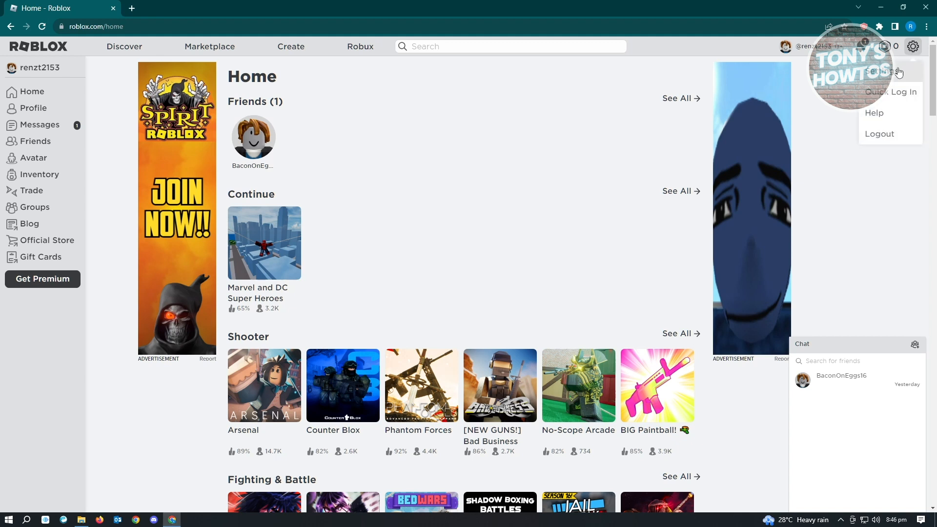
click(881, 70)
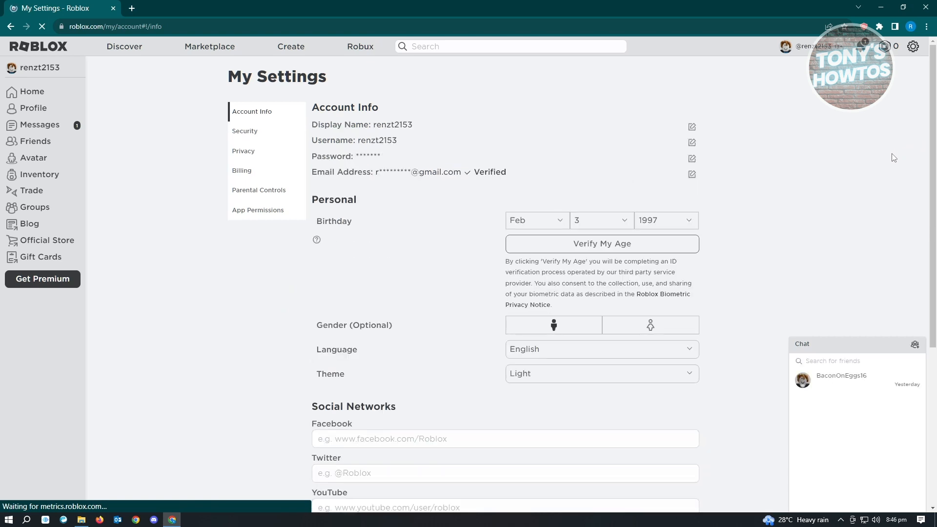
mouse_move(261, 194)
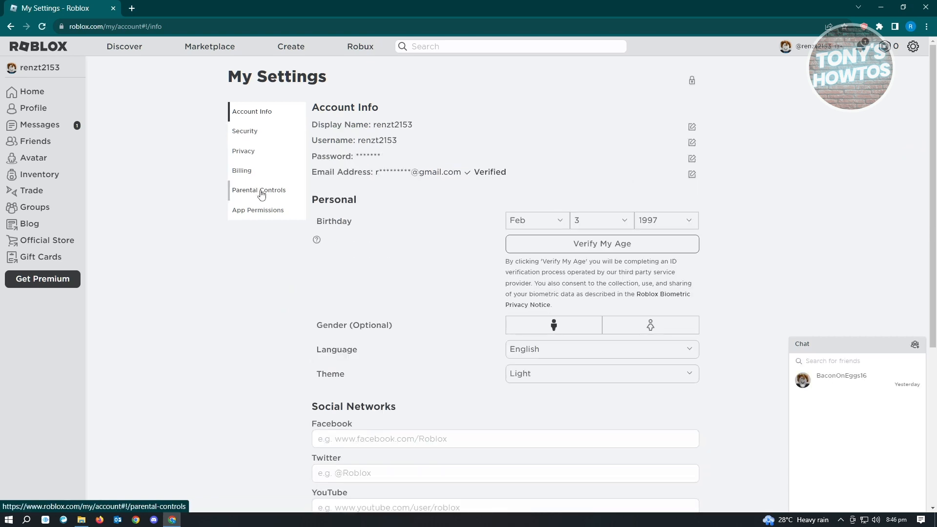
Step: In Parental Controls, try allowing 17+ experiences and disabling Parent PIN, dismissing both PIN prompts
click(259, 190)
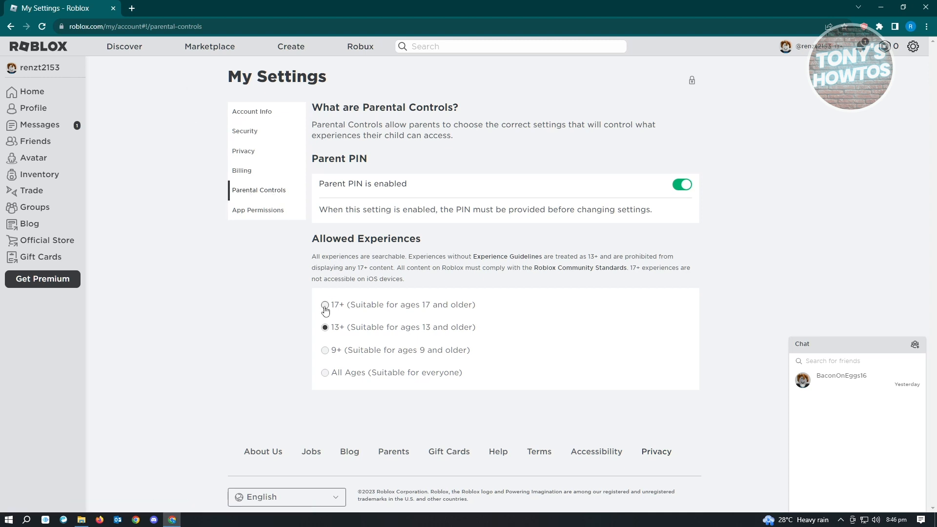
click(325, 306)
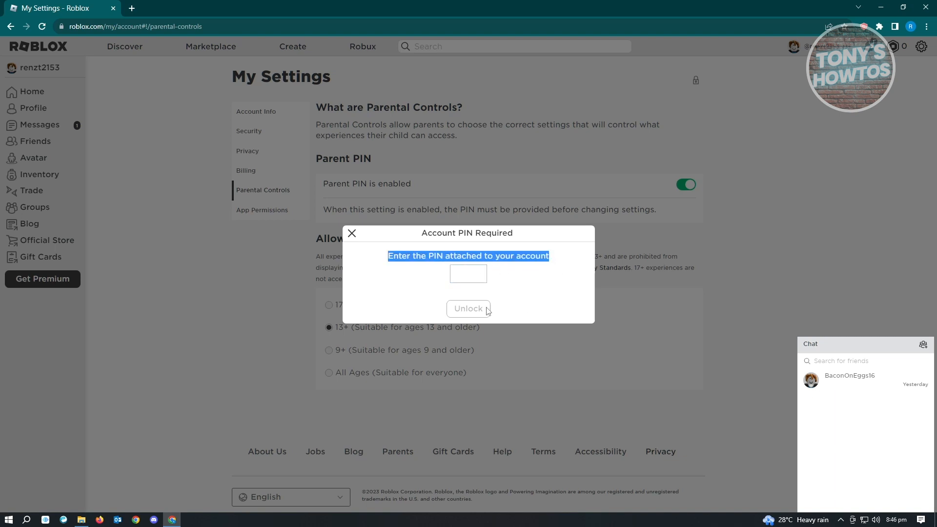
click(352, 233)
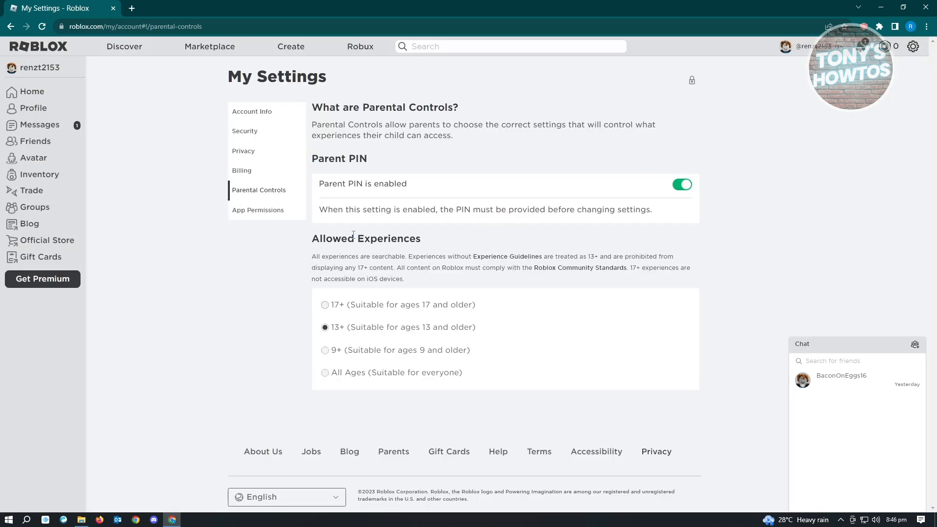
mouse_move(574, 183)
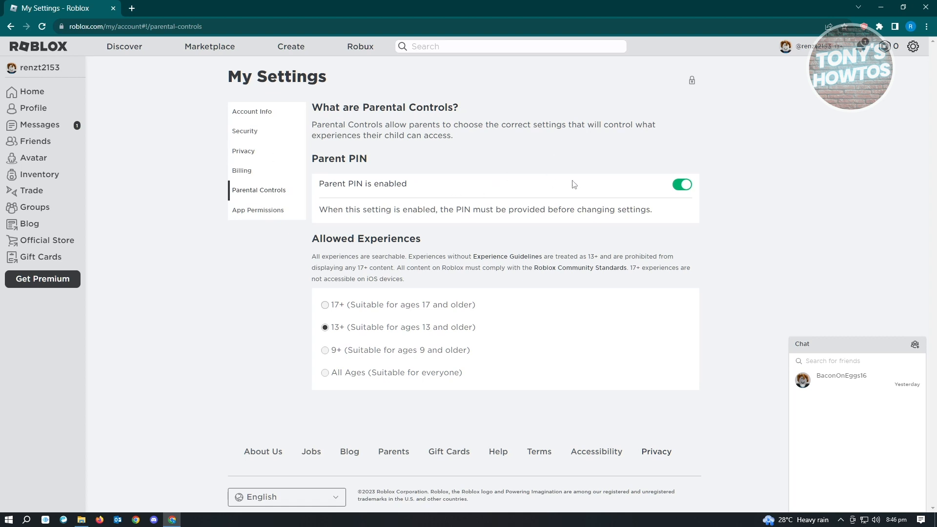
mouse_move(534, 205)
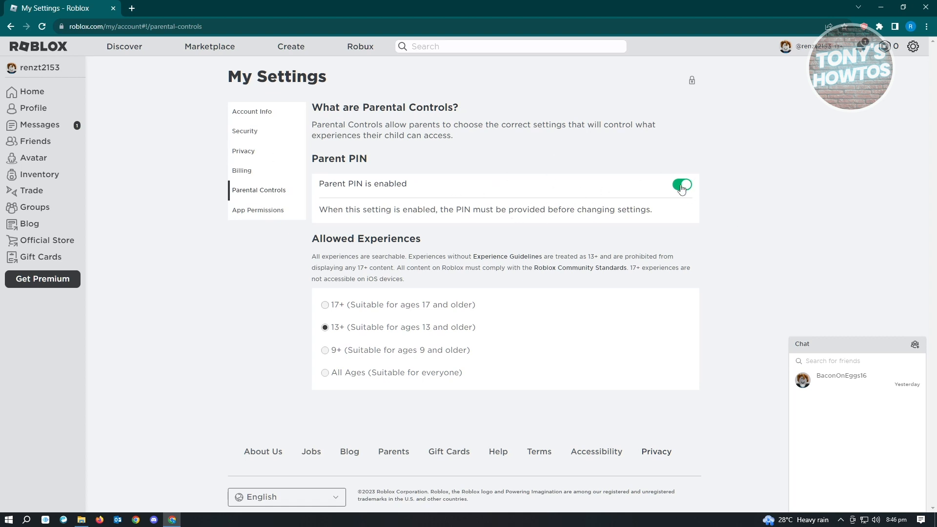
click(682, 186)
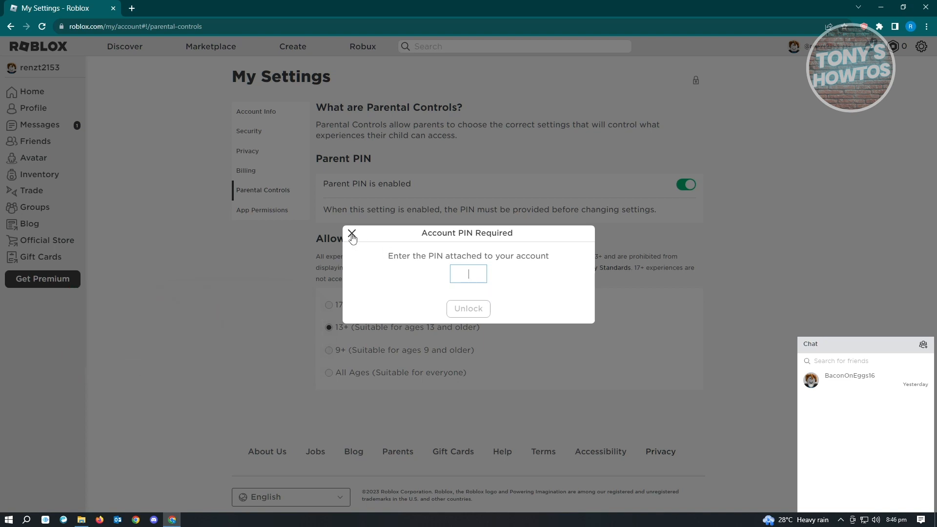
click(352, 233)
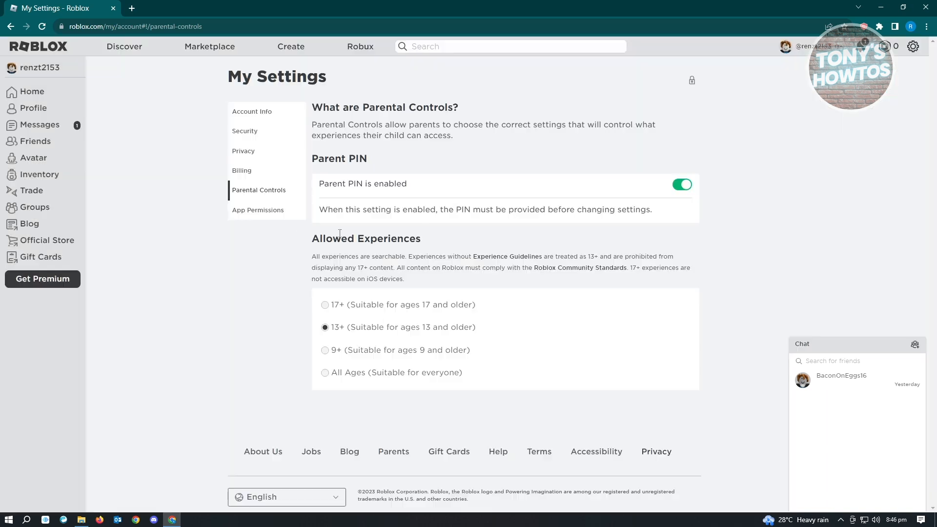
mouse_move(272, 144)
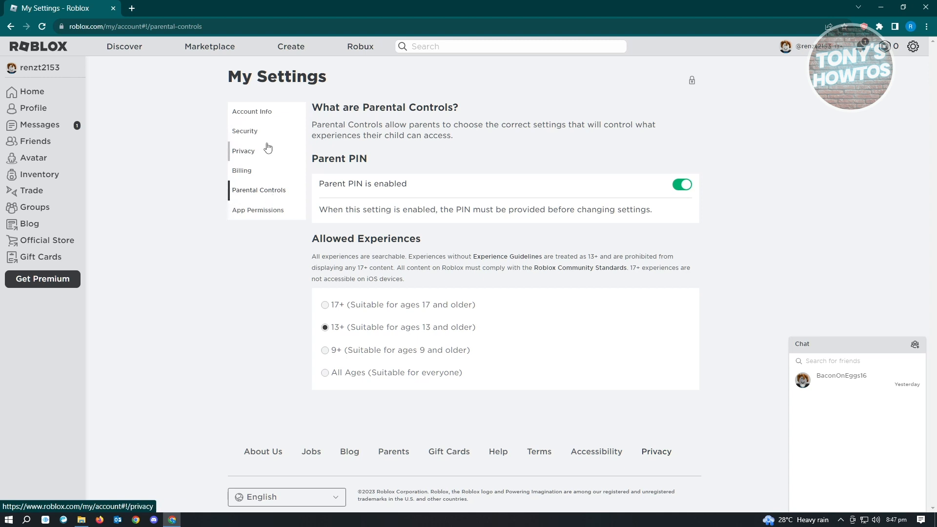
Step: Move from Account Info to the Security settings to view 2-Step Verification and sessions
click(243, 151)
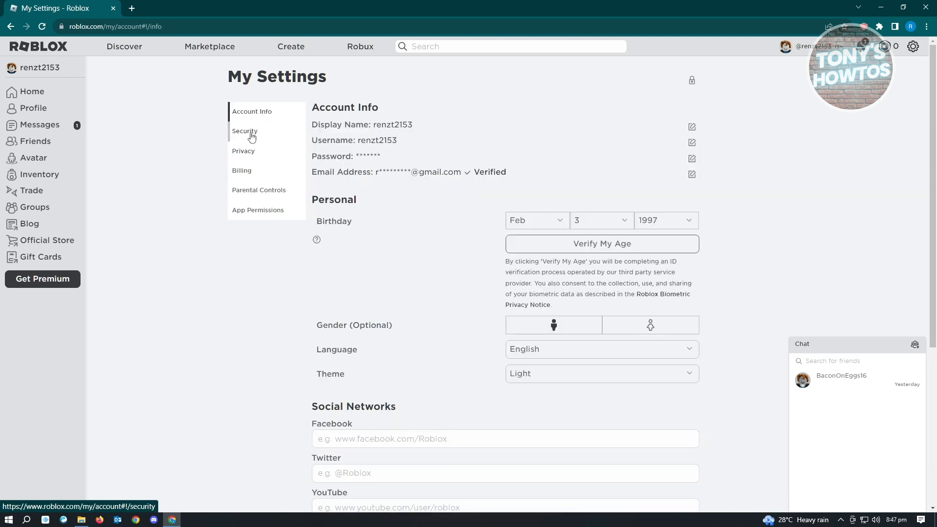
click(245, 131)
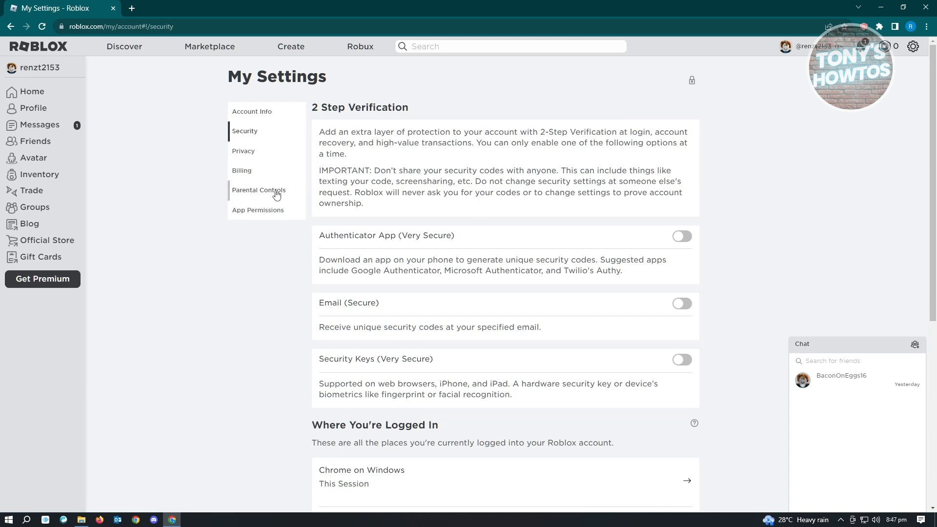
mouse_move(260, 210)
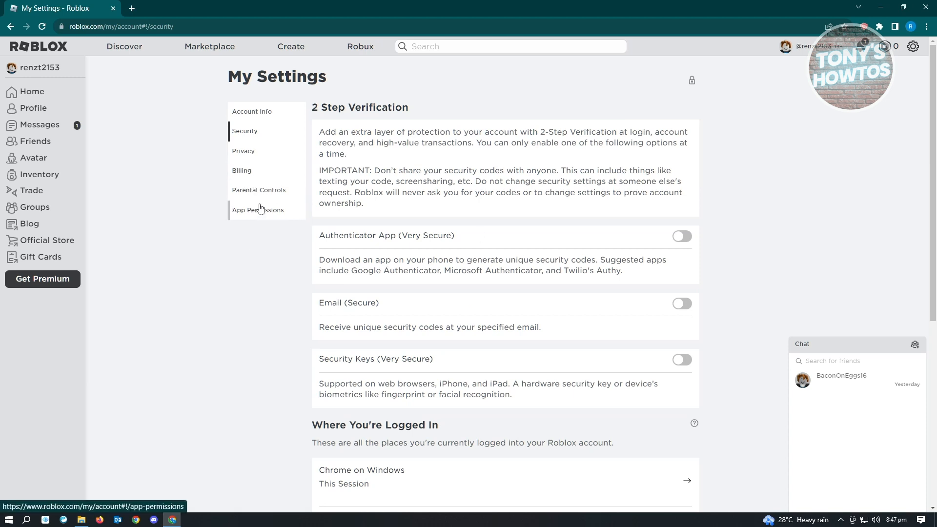
mouse_move(270, 202)
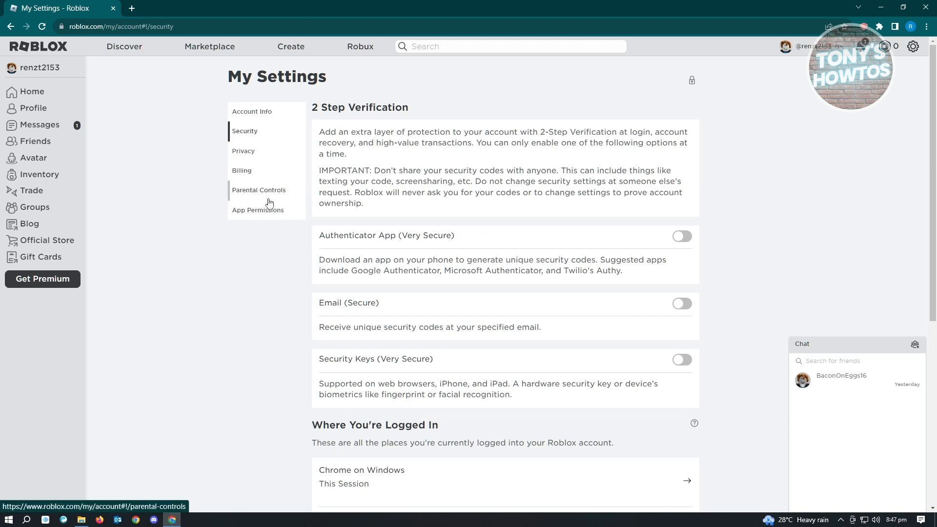
mouse_move(264, 210)
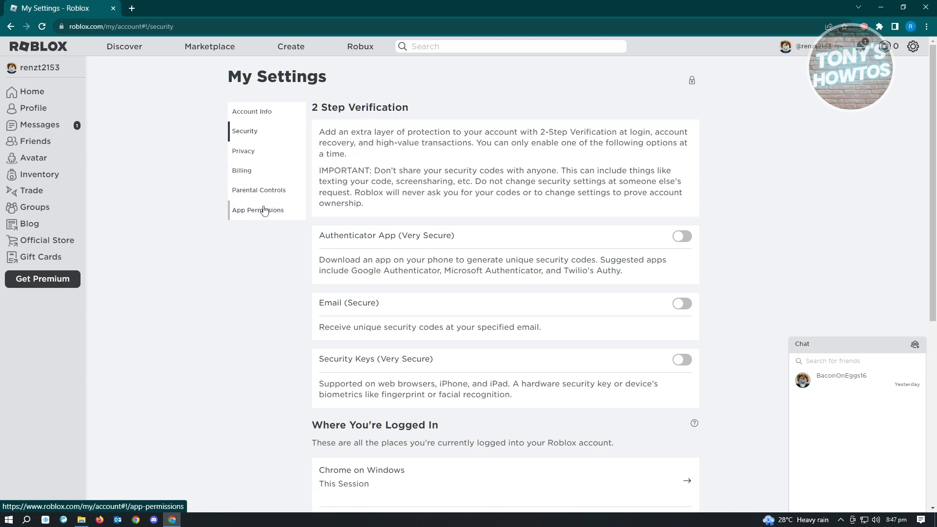
mouse_move(847, 169)
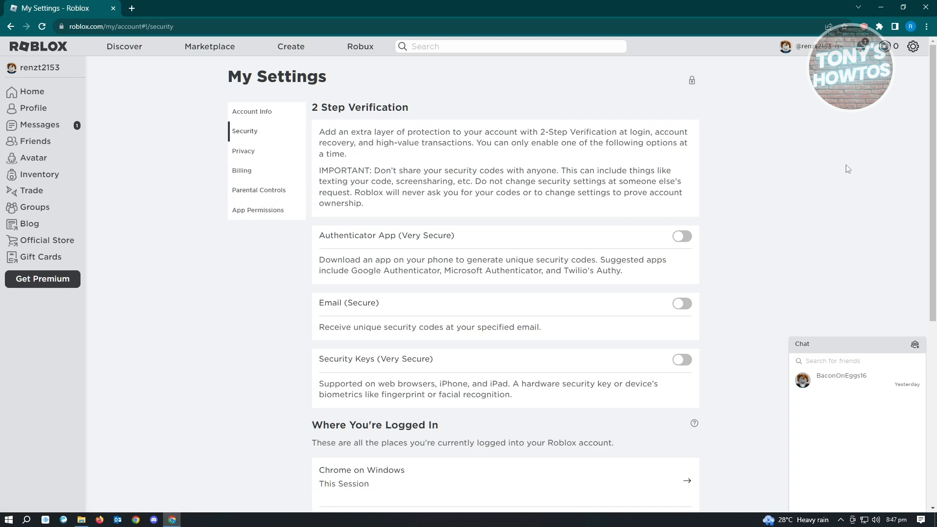
mouse_move(913, 46)
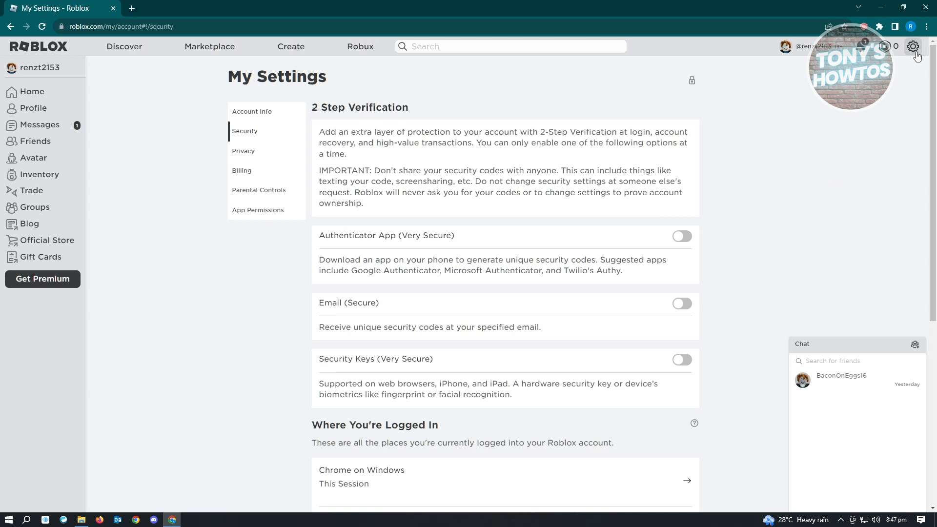
Step: Go to the Roblox Support help centre via Help in the gear menu
click(913, 47)
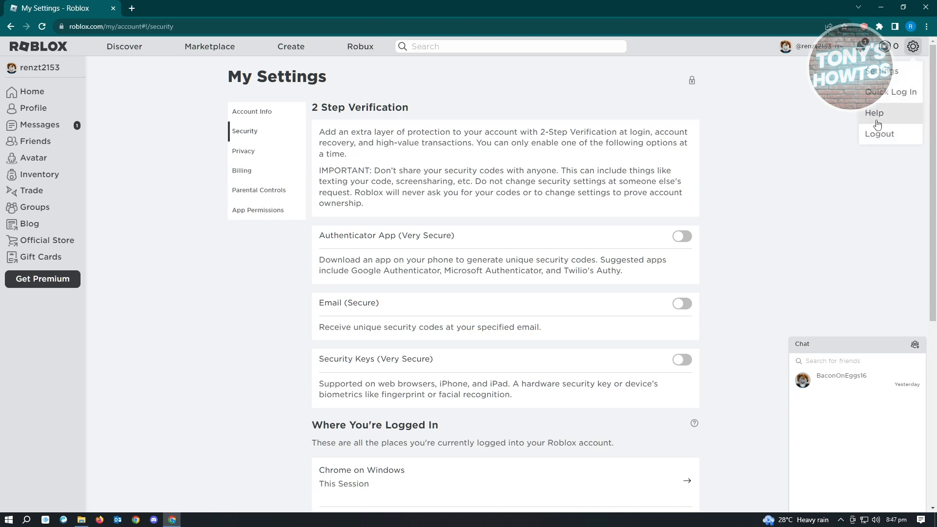
click(874, 113)
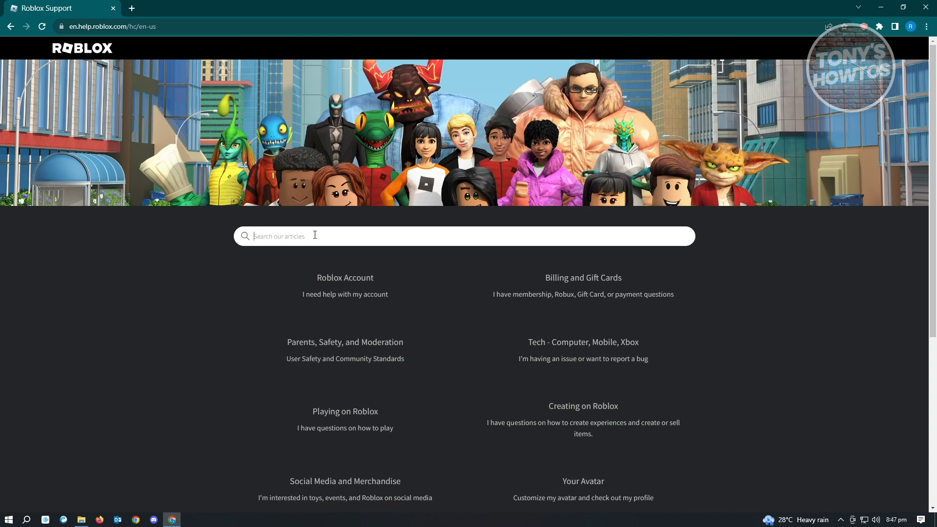
mouse_move(322, 253)
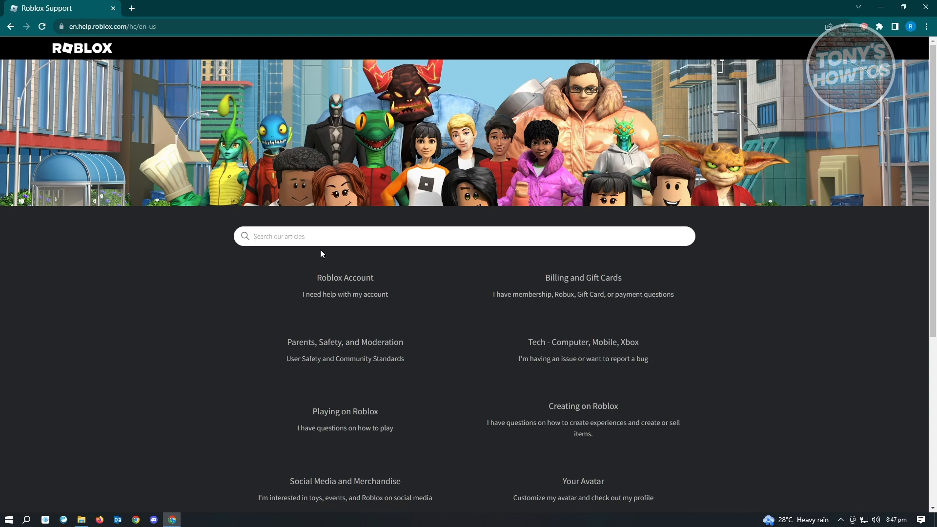
Step: Search support articles for 'pin' and open 'I Forgot the PIN'
text(pin)
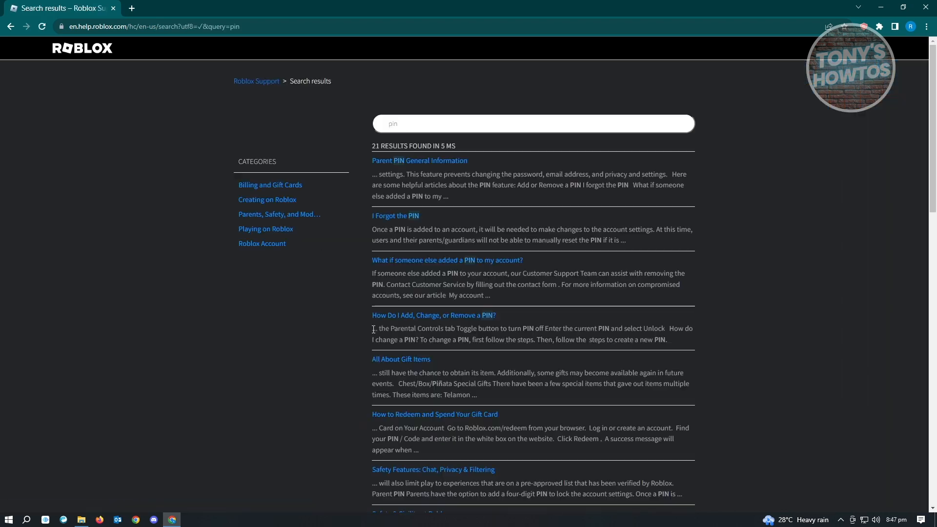
mouse_move(388, 225)
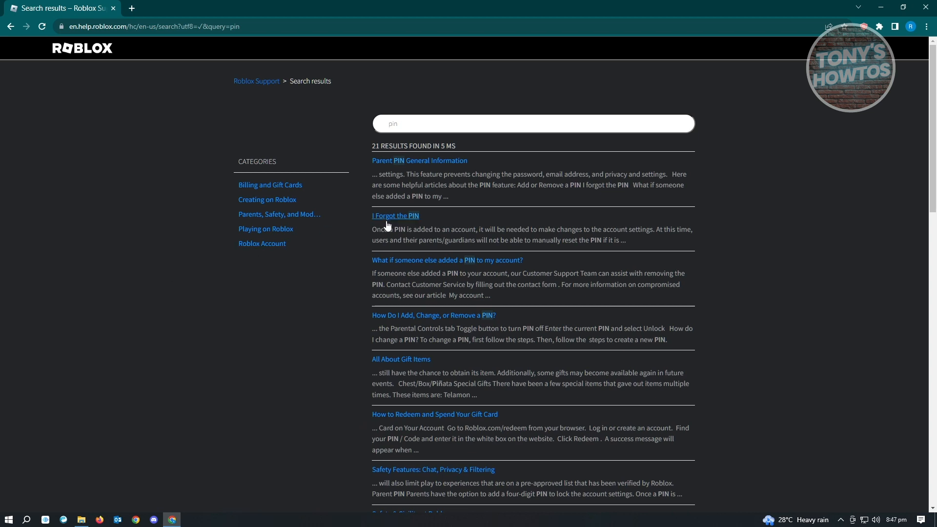
mouse_move(402, 222)
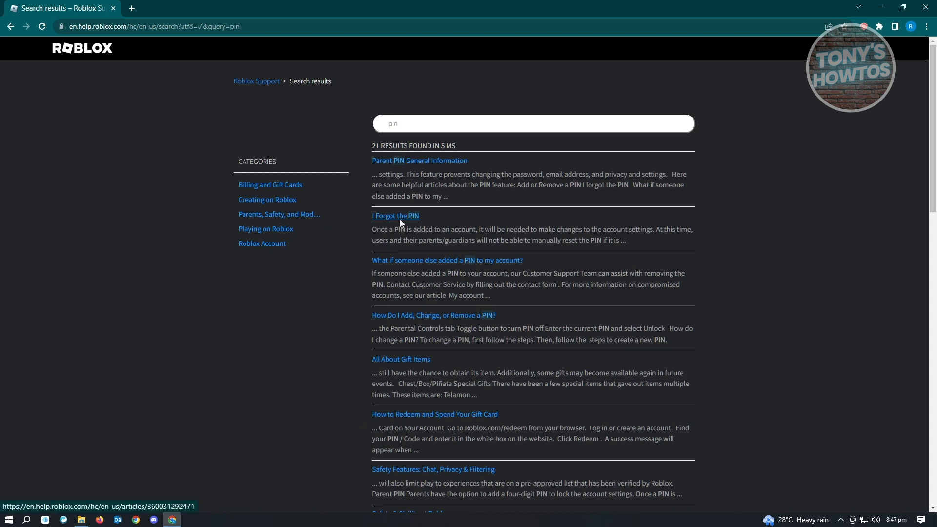
click(396, 215)
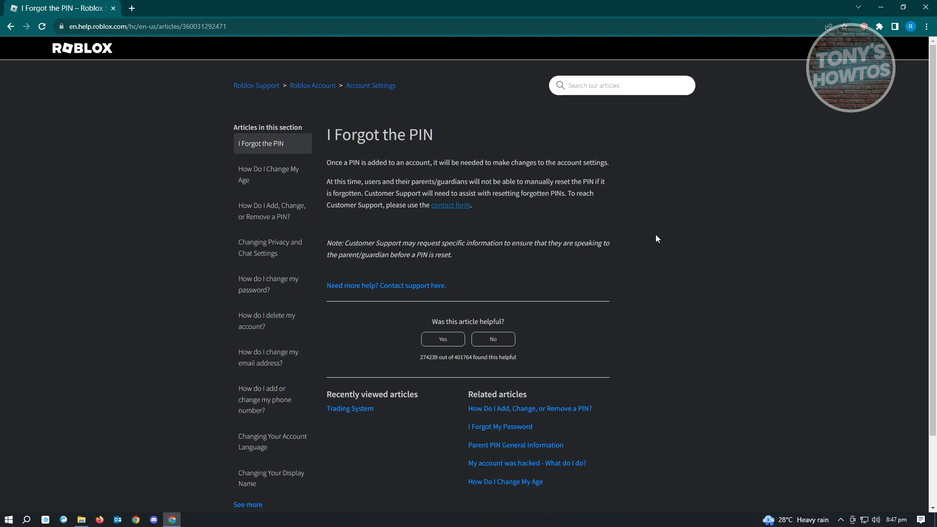
mouse_move(506, 232)
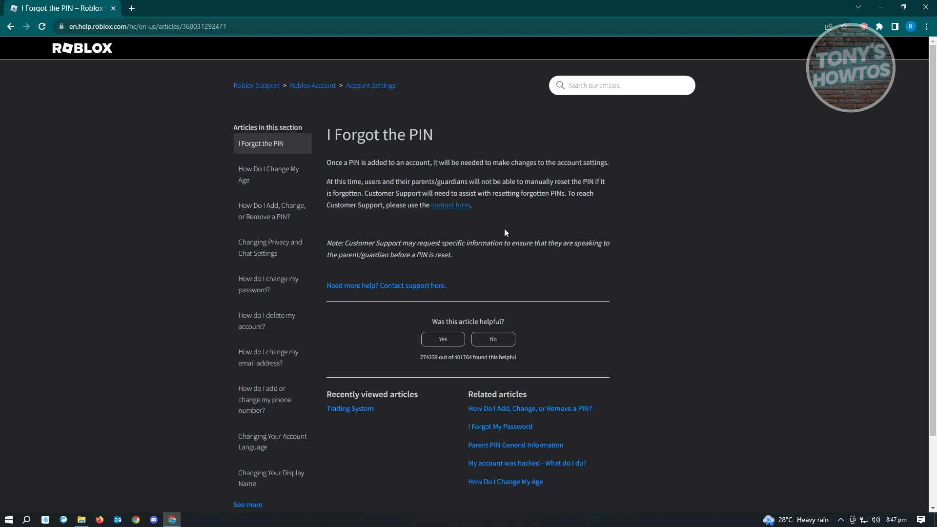
mouse_move(538, 237)
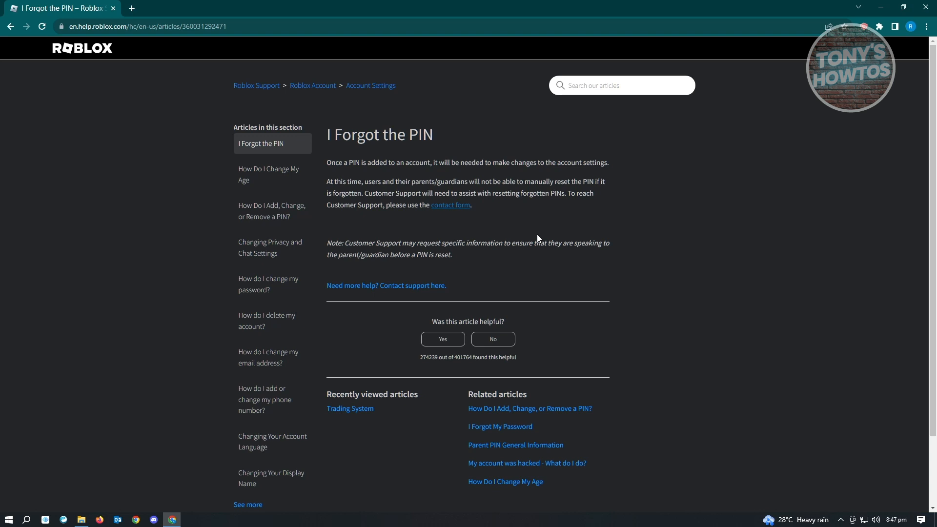
mouse_move(452, 213)
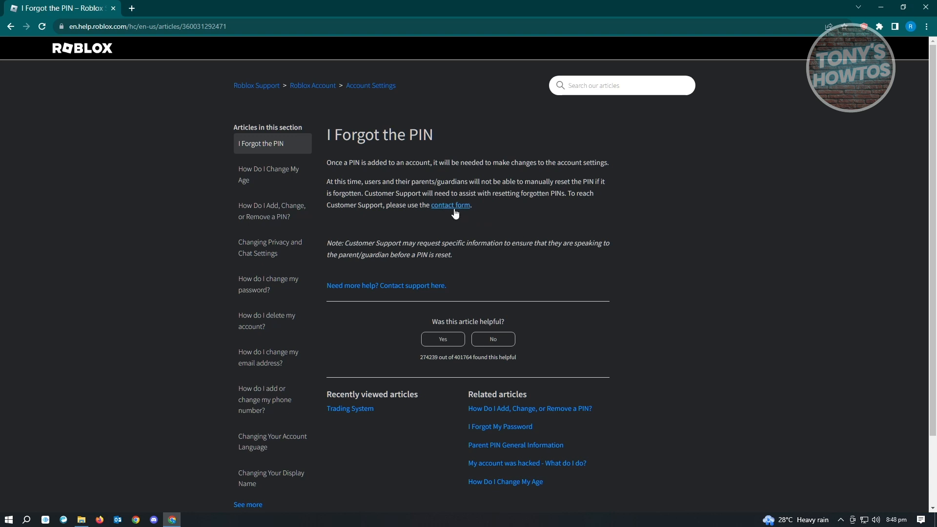
Step: Follow the article's 'contact form' link to open Contact Us in a new tab
click(450, 205)
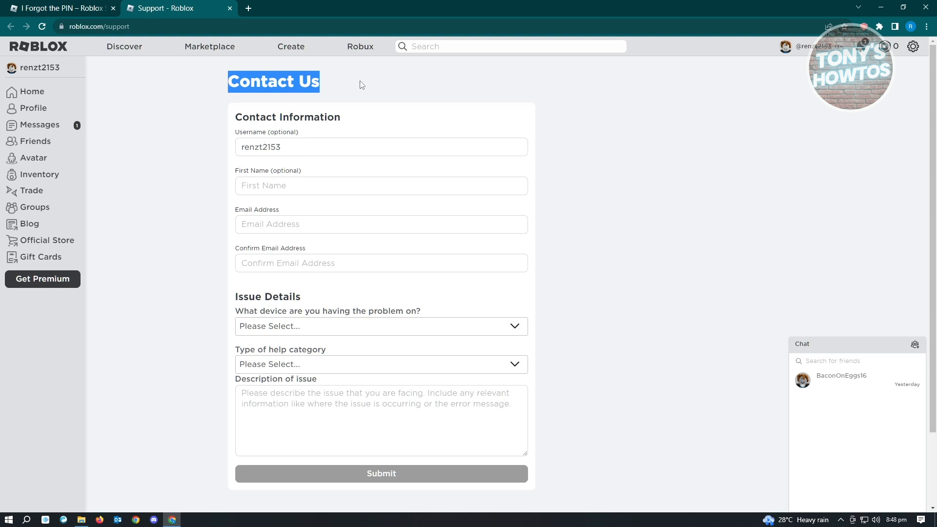
Step: Clear the stray text selection and expand the 'What device' dropdown
click(381, 147)
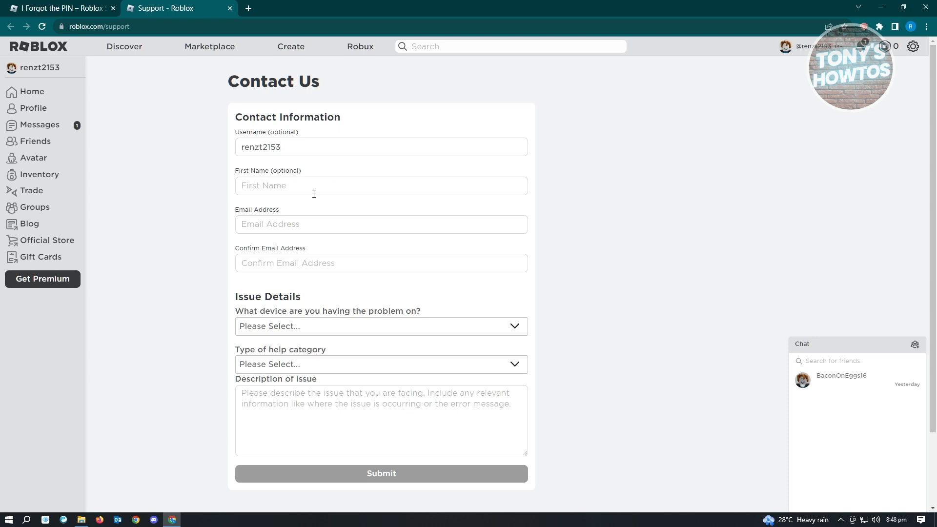
mouse_move(268, 261)
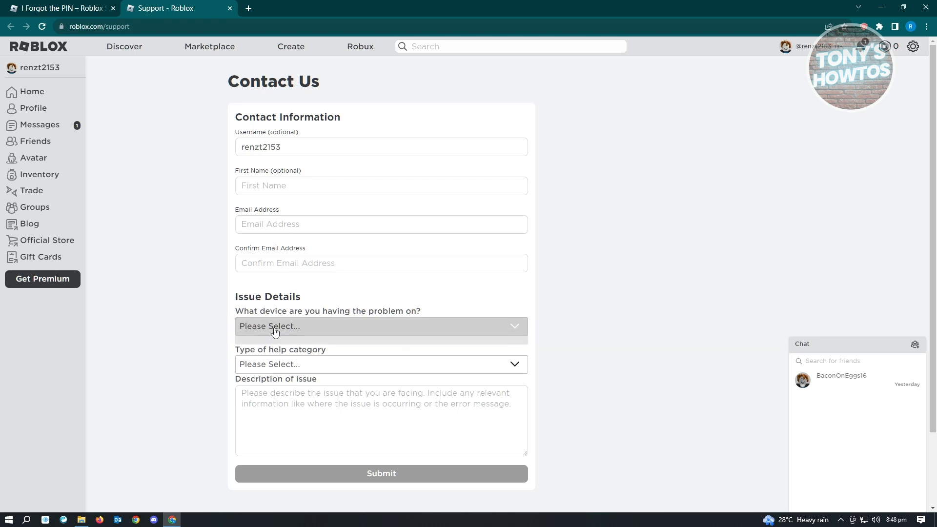
click(381, 326)
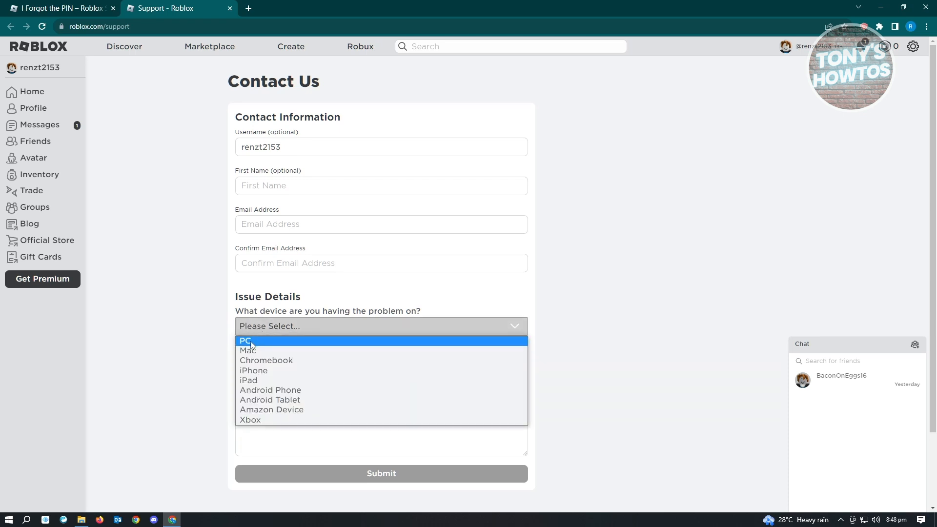
mouse_move(261, 343)
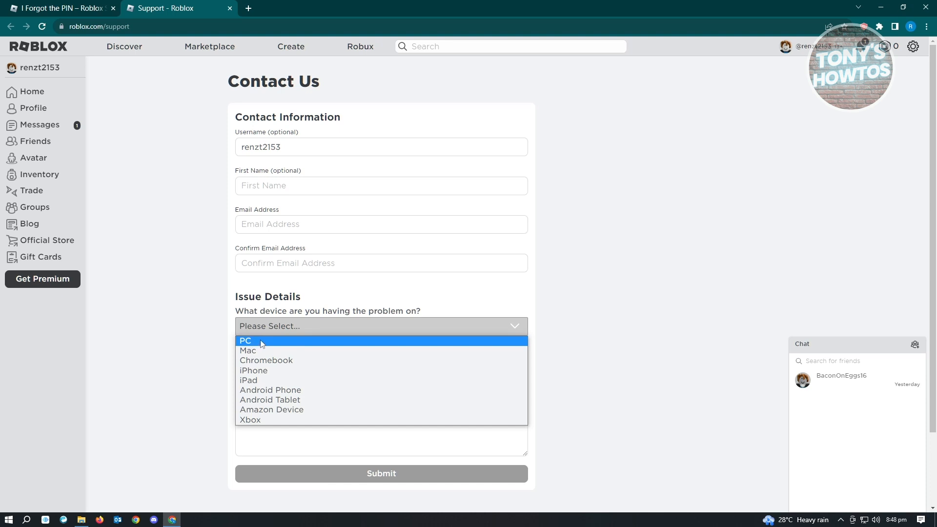
mouse_move(303, 395)
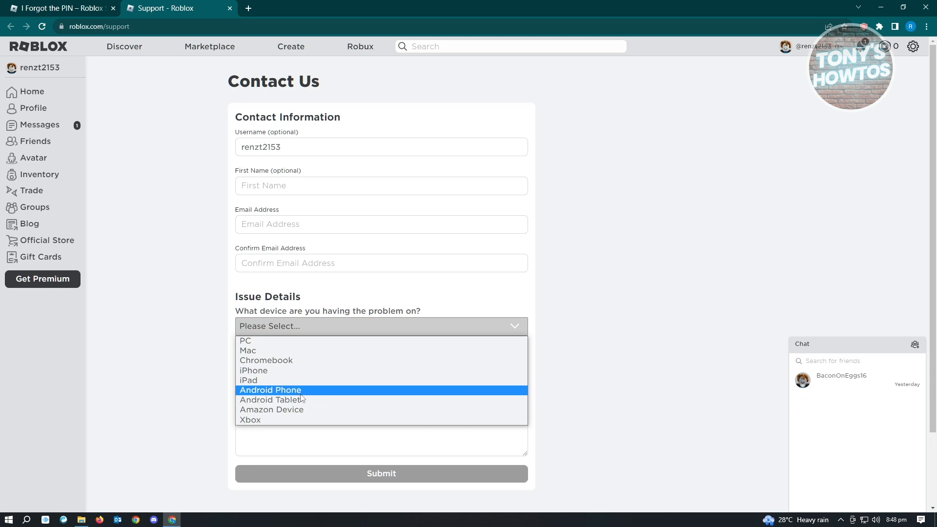
mouse_move(243, 400)
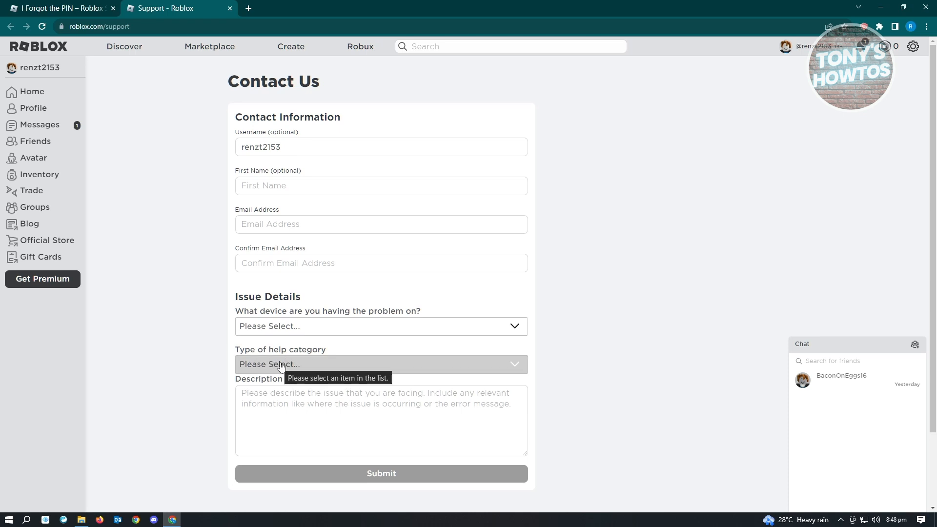
Step: Reopen the device choices dropdown on the Contact Us form
click(381, 326)
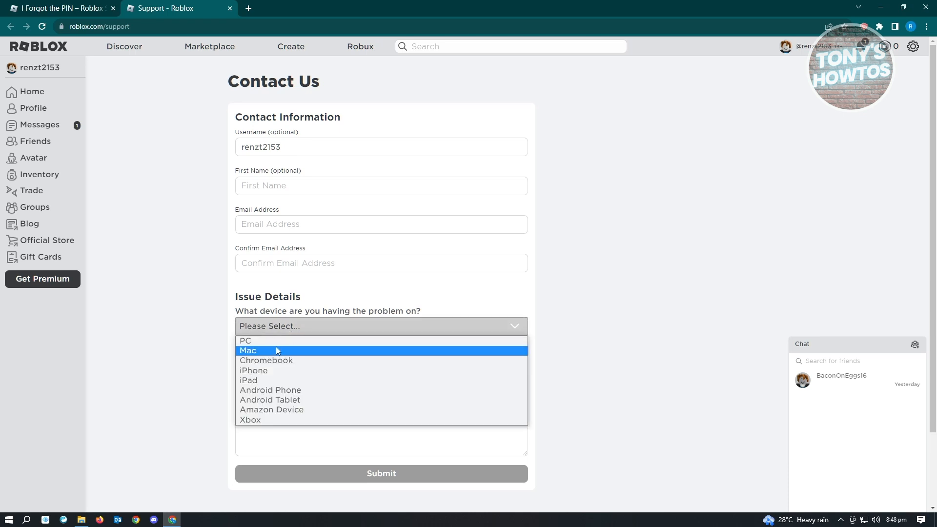
mouse_move(284, 391)
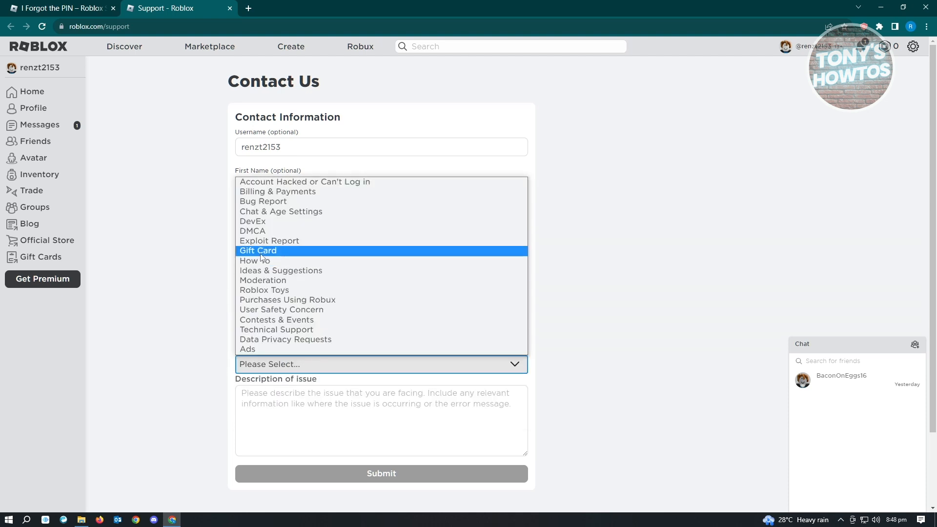
mouse_move(359, 231)
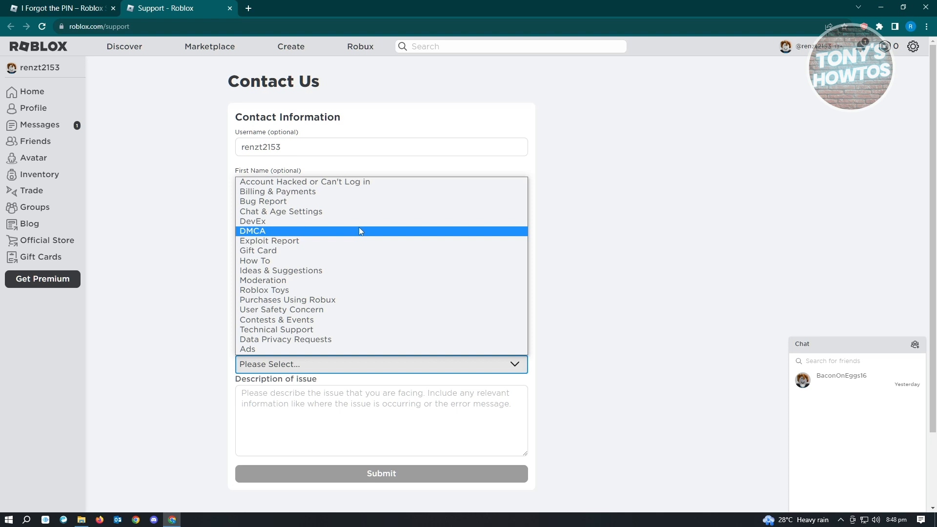
mouse_move(342, 239)
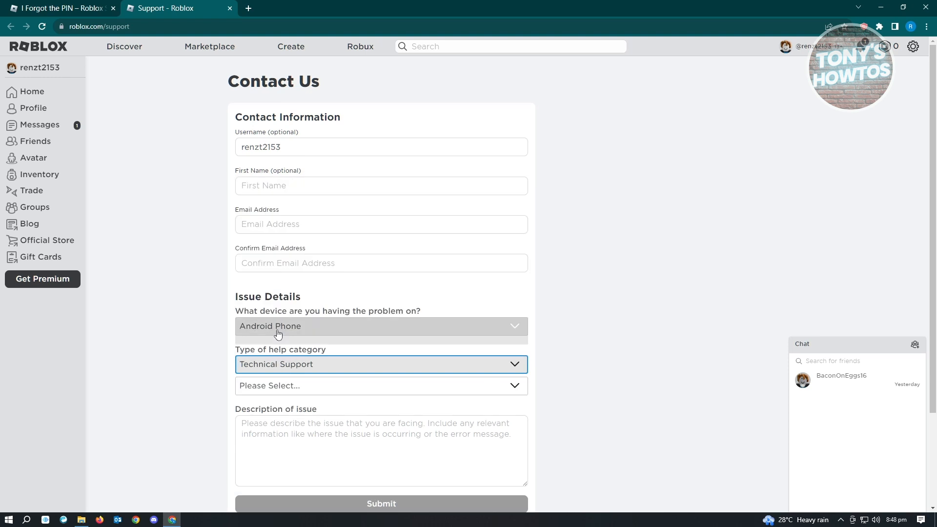
Step: Choose 'Specific Experience Issue' as the Technical Support subtopic
click(381, 385)
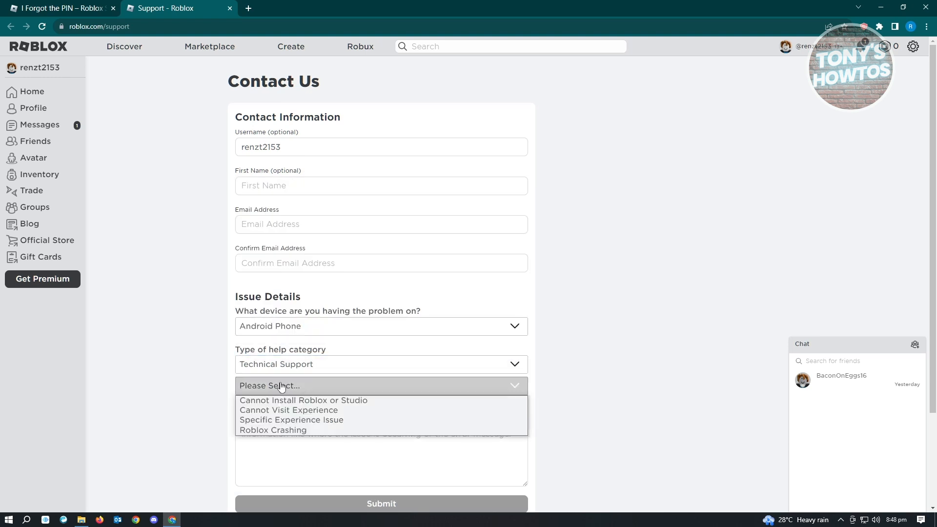
click(291, 420)
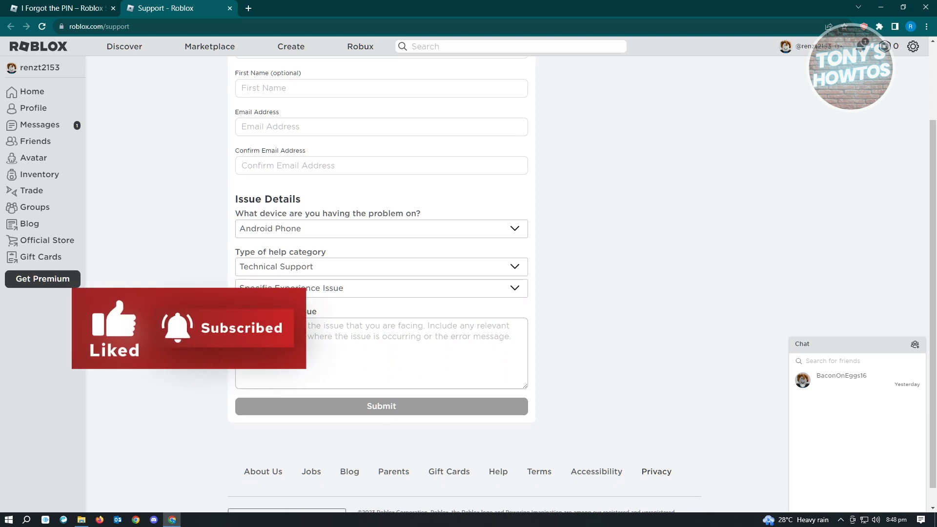
Step: Type 'assintance on recovering or removing pin on my account' as the issue description
text(assitance on recov)
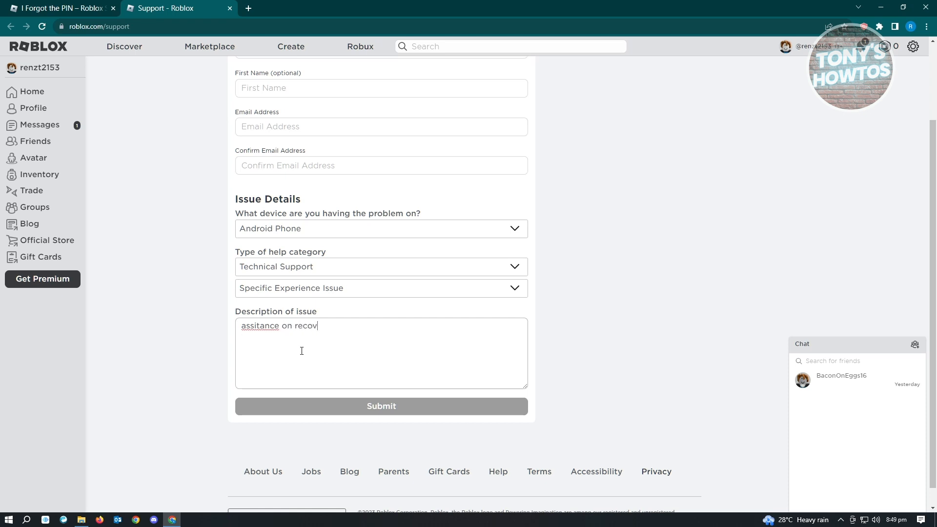
text(ering or removing pi)
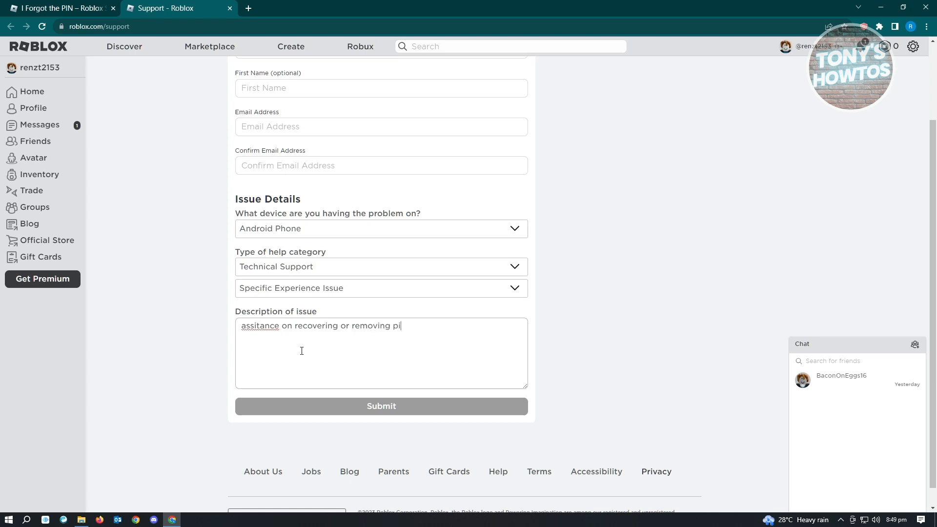
text(n on my acco)
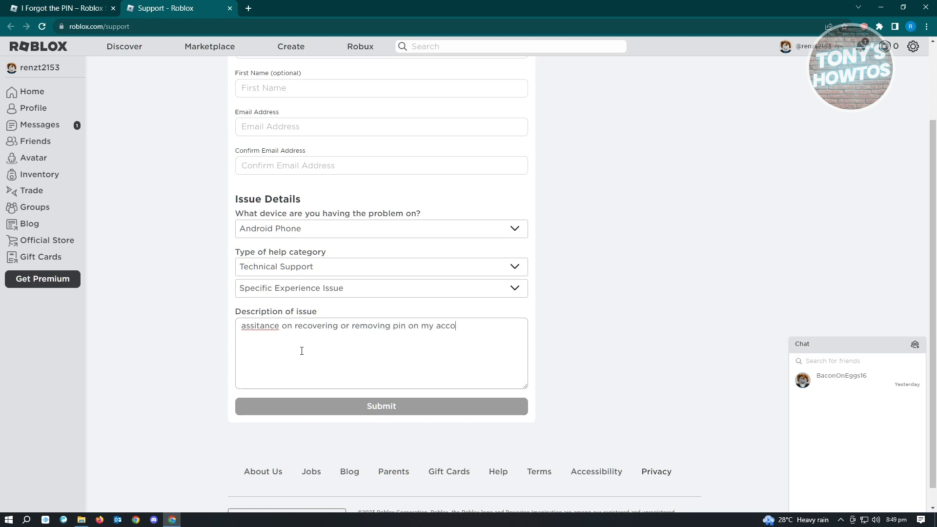
text(unt)
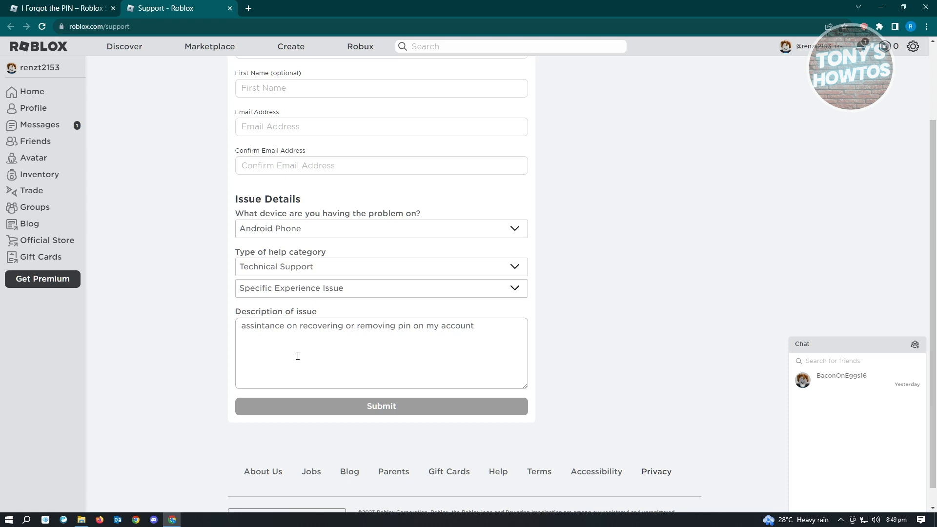
mouse_move(510, 331)
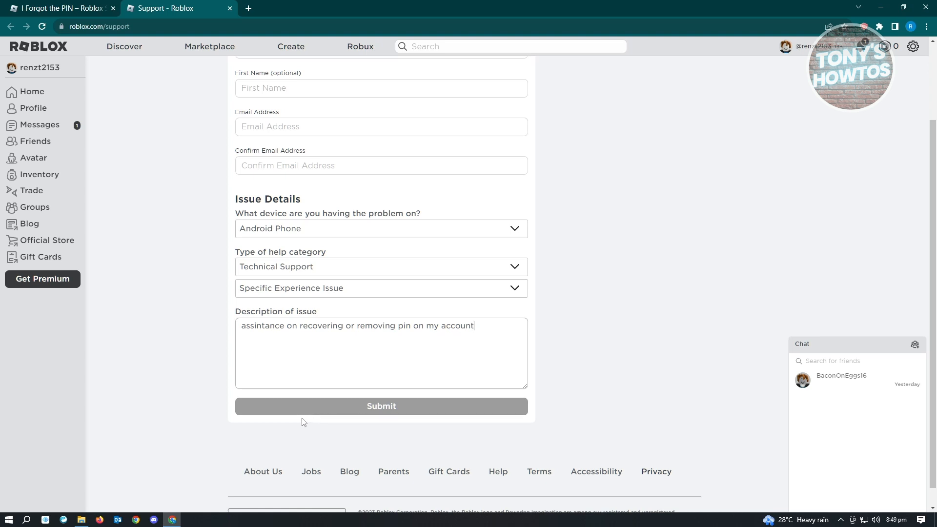
mouse_move(178, 408)
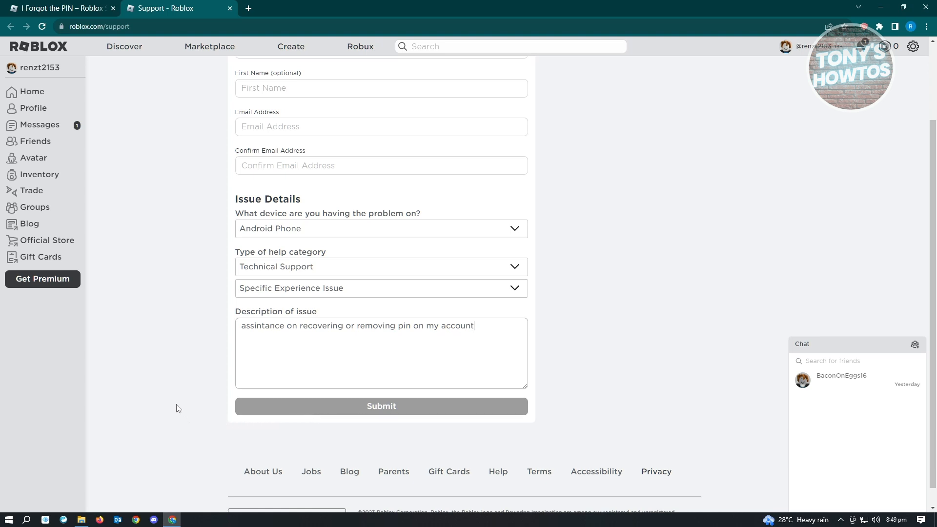